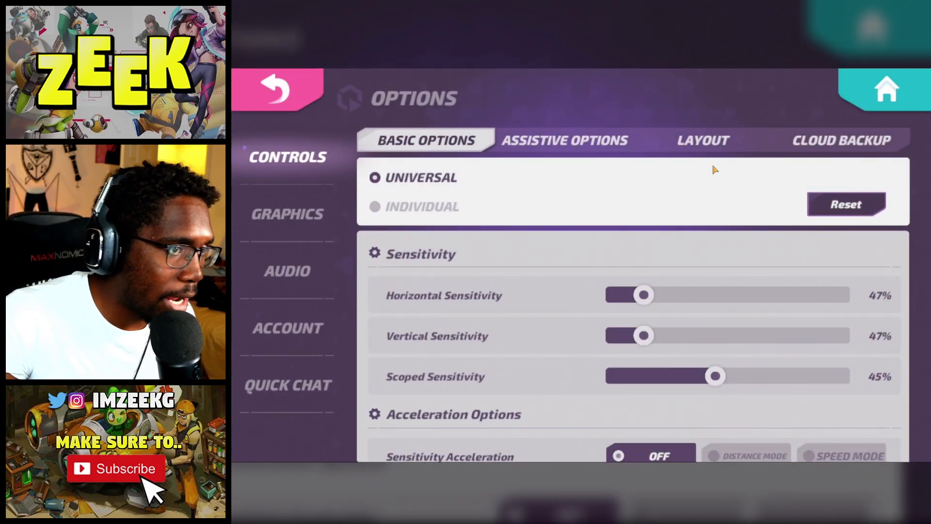
Show the LAYOUT choices in T3 Arena's control options
{"action": "left_click", "coordinate": [703, 140]}
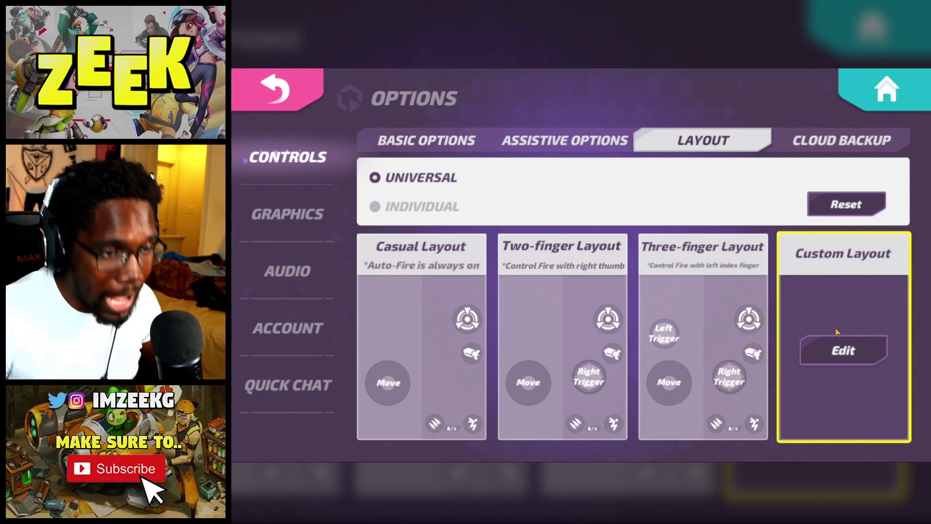
Edit the custom layout: shrink the left Cancel button to 50% and move it beside Char. Info
{"action": "left_click", "coordinate": [844, 350]}
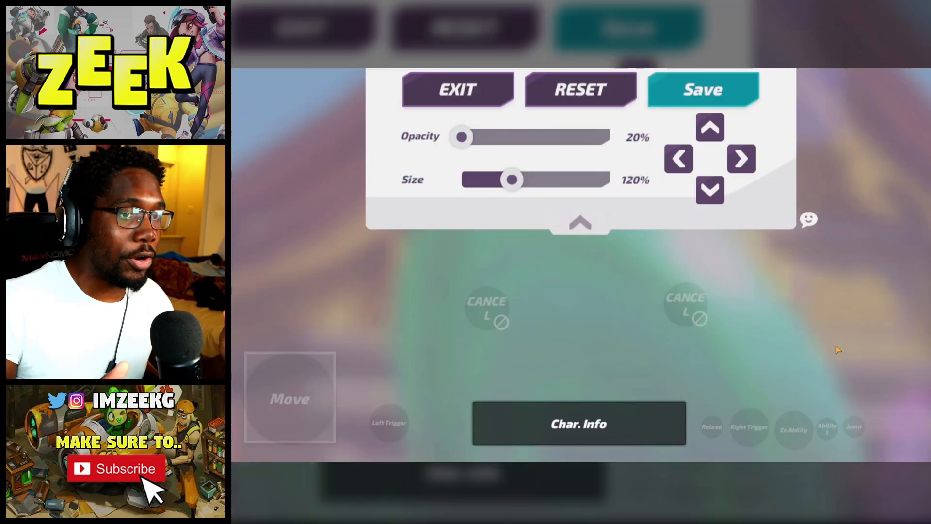
{"action": "mouse_move", "coordinate": [501, 339]}
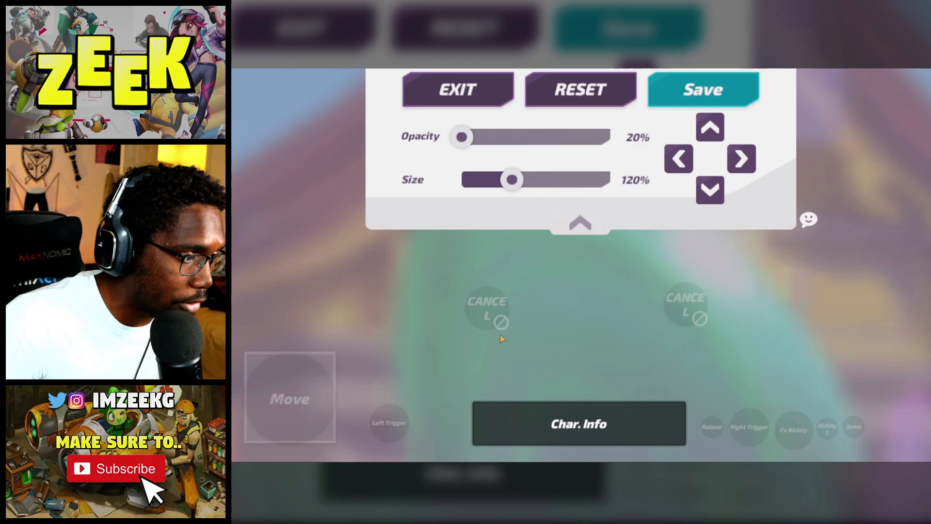
{"action": "left_click_drag", "start_coordinate": [512, 180], "coordinate": [495, 180]}
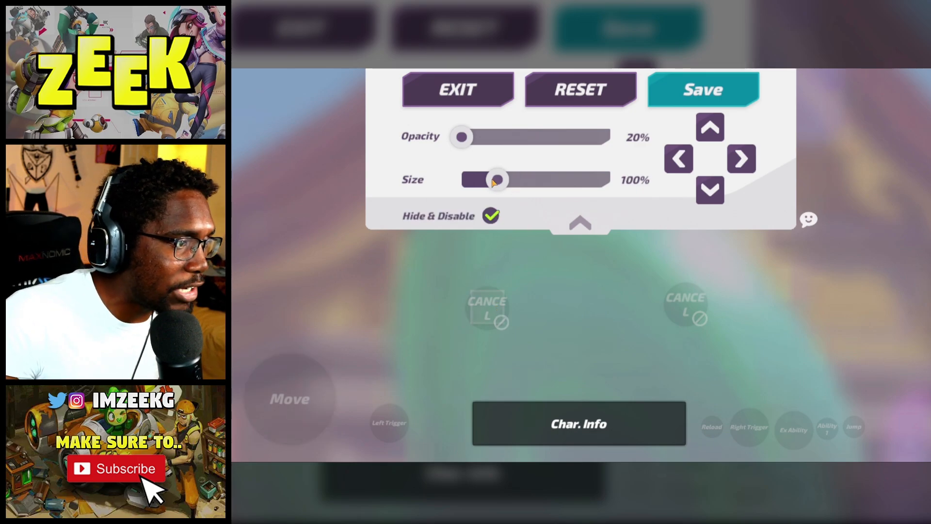
{"action": "left_click_drag", "start_coordinate": [495, 179], "coordinate": [604, 179]}
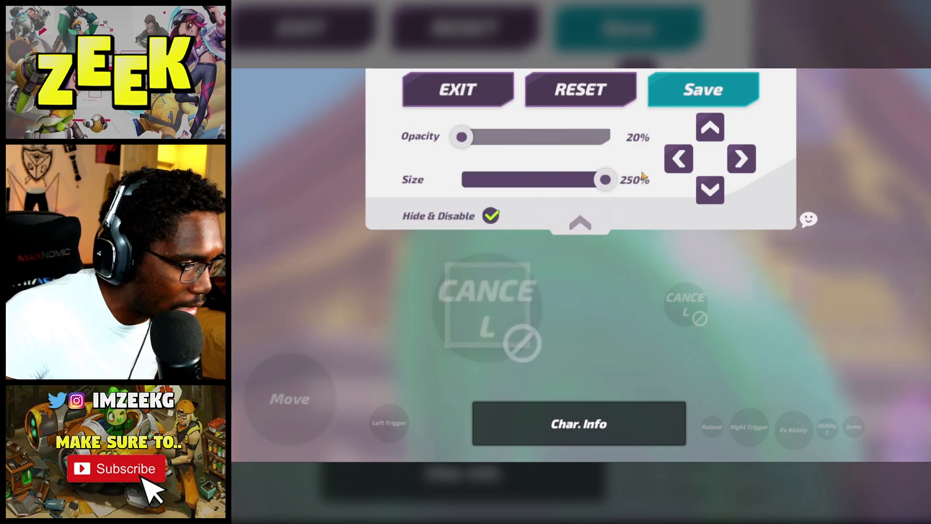
{"action": "left_click_drag", "start_coordinate": [604, 179], "coordinate": [461, 179]}
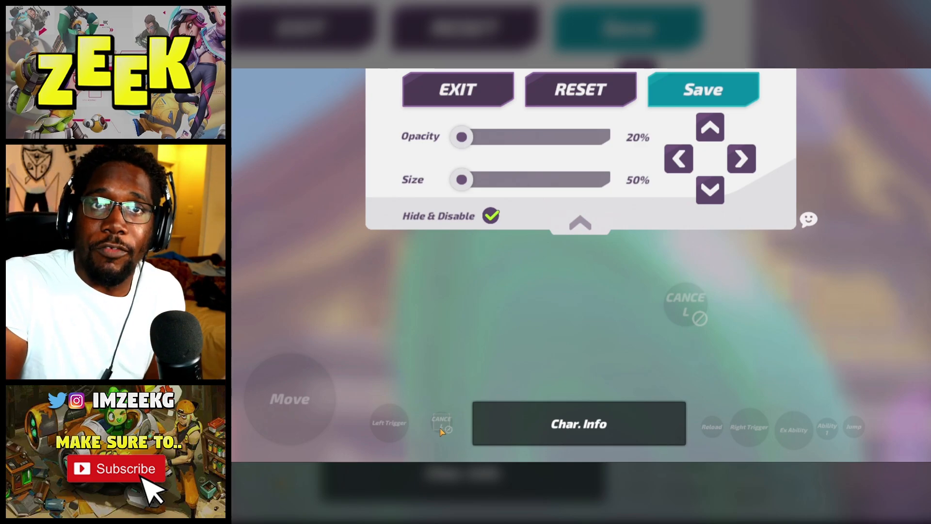
{"action": "left_click_drag", "start_coordinate": [462, 179], "coordinate": [498, 179]}
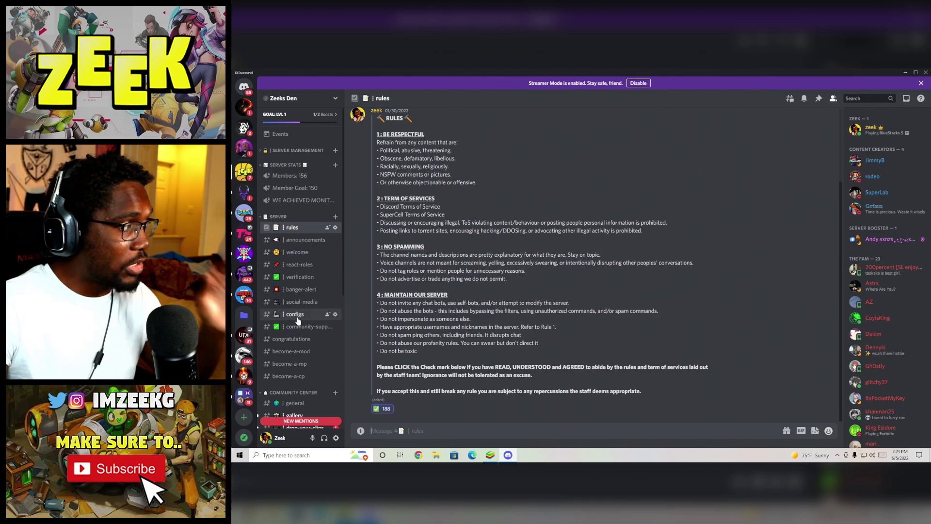
Switch to the Discord server's configs channel
{"action": "left_click", "coordinate": [294, 314]}
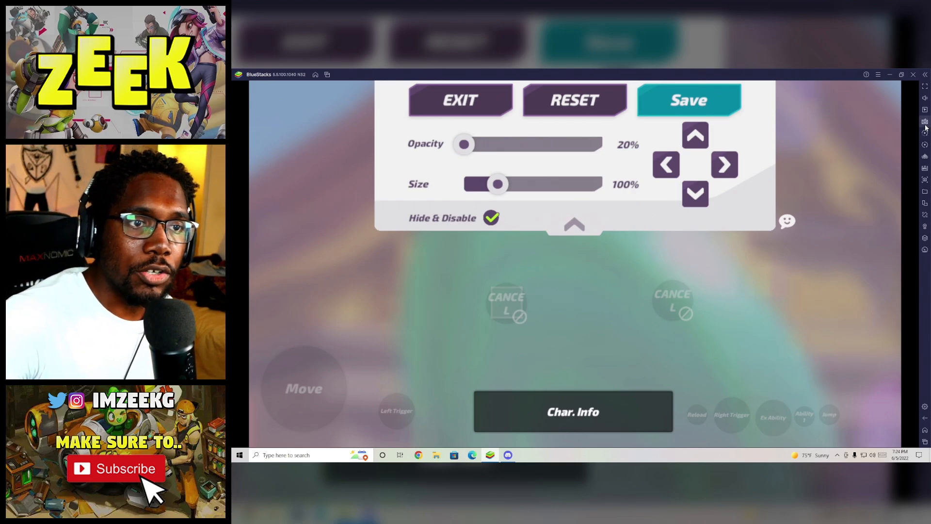
Bring up the BlueStacks game controls editor from the side toolbar
{"action": "left_click", "coordinate": [925, 132]}
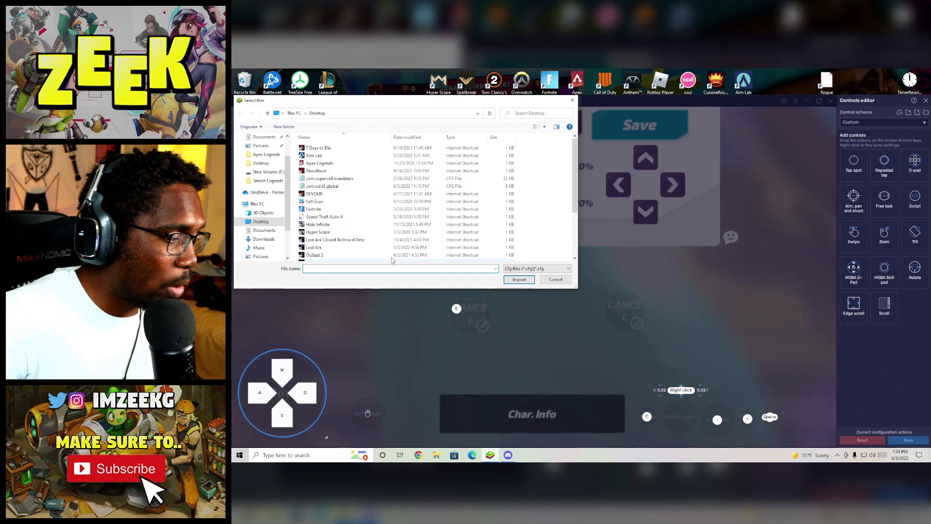
Import the 'zee' T3 Arena keyboard-mouse .cfg file from the Desktop
{"action": "type", "text": "zeek"}
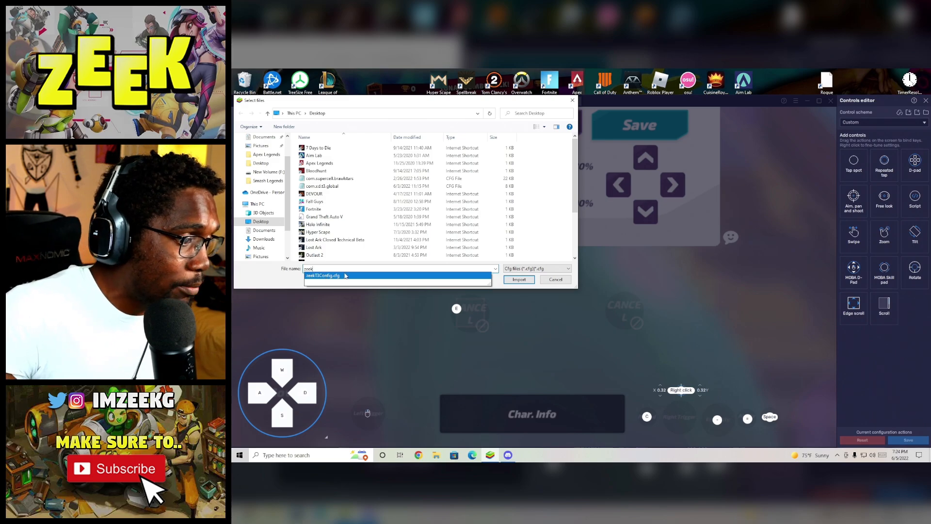
{"action": "left_click", "coordinate": [322, 275]}
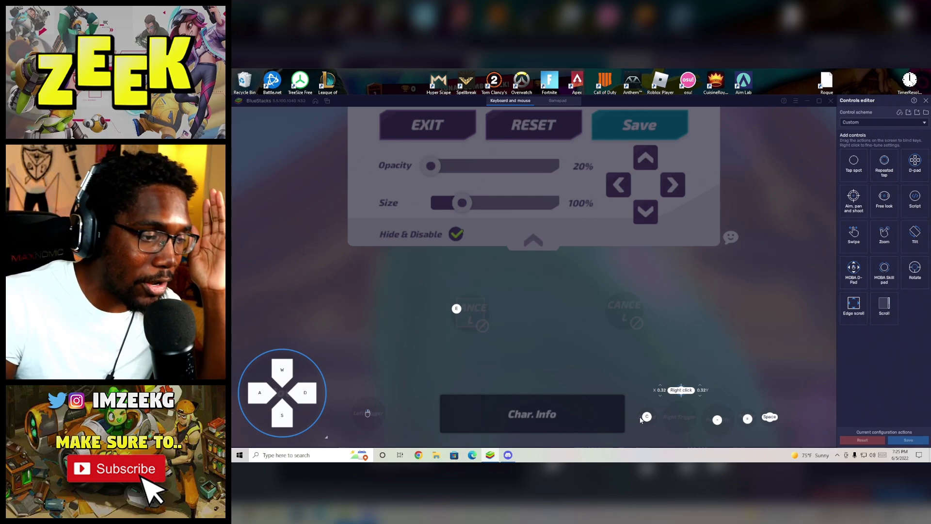
{"action": "mouse_move", "coordinate": [729, 406]}
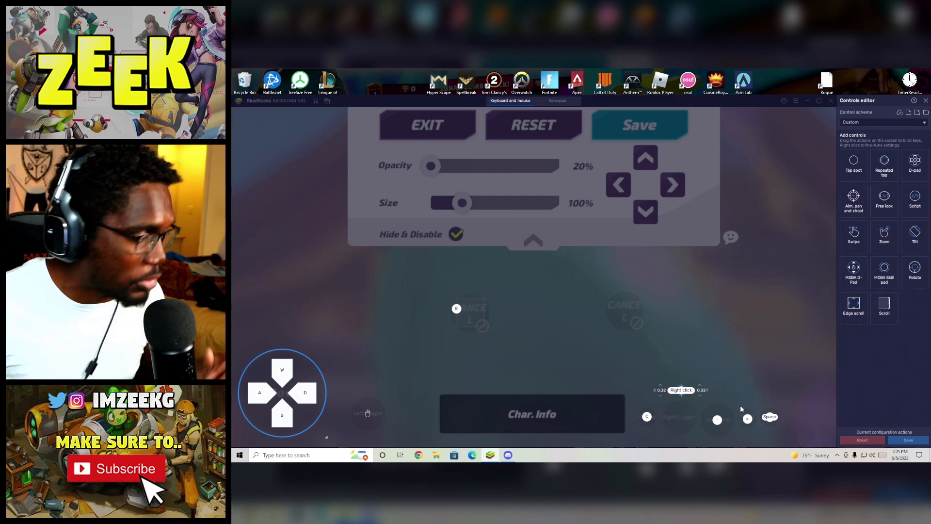
{"action": "mouse_move", "coordinate": [795, 425]}
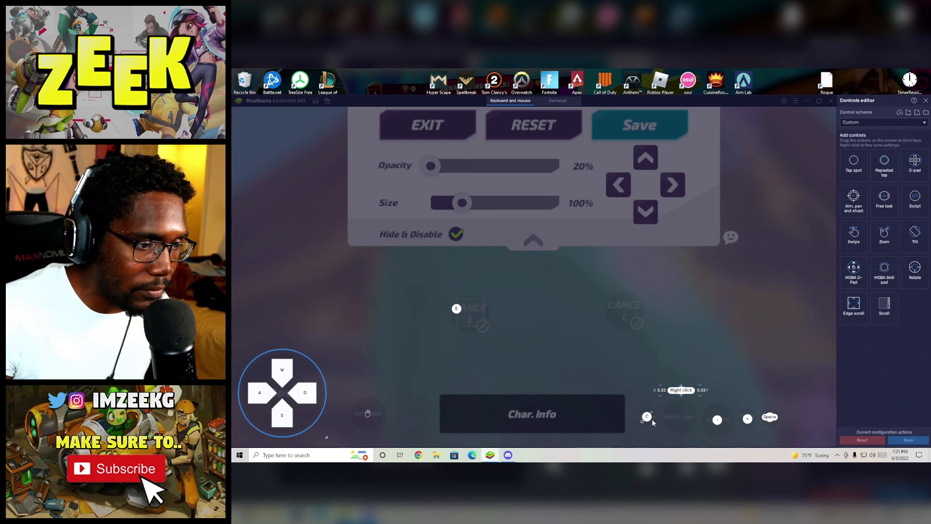
Move an imported key marker onto the game's Right Trigger button
{"action": "left_click_drag", "start_coordinate": [647, 416], "coordinate": [612, 333]}
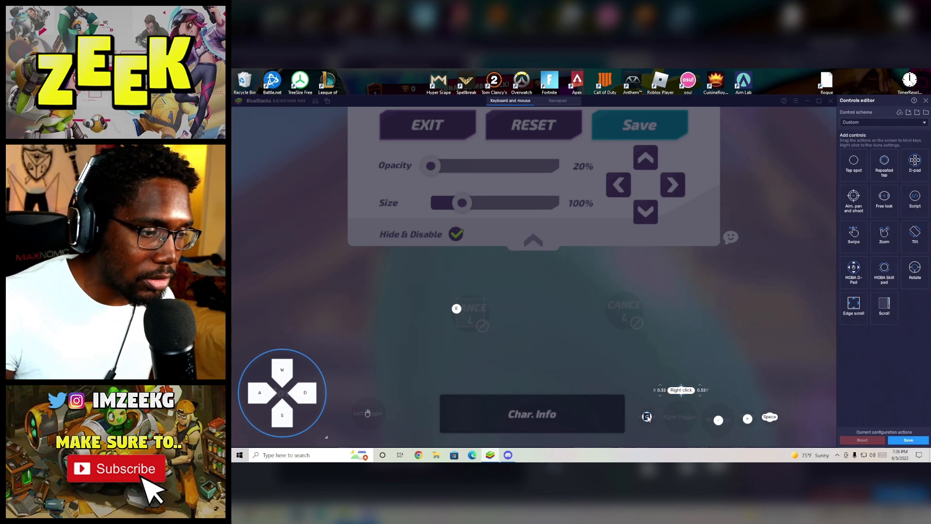
{"action": "mouse_move", "coordinate": [649, 358]}
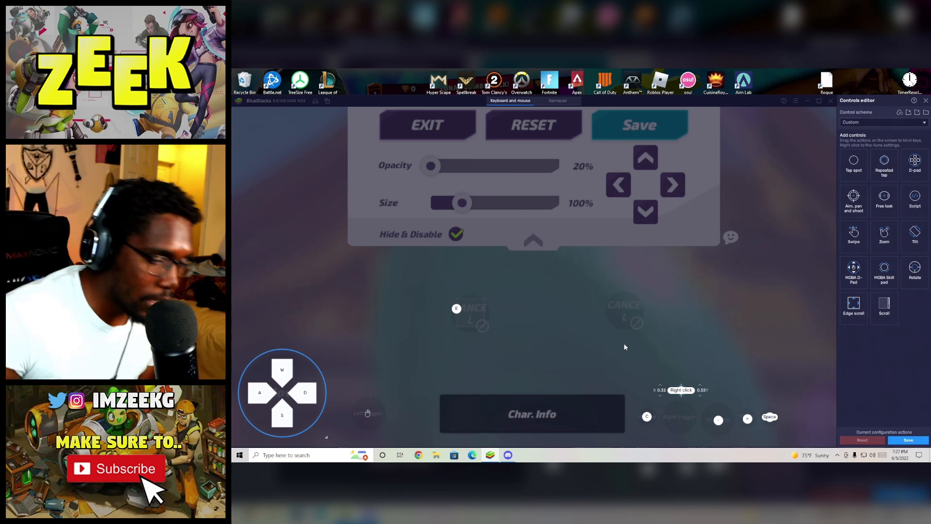
{"action": "mouse_move", "coordinate": [693, 380]}
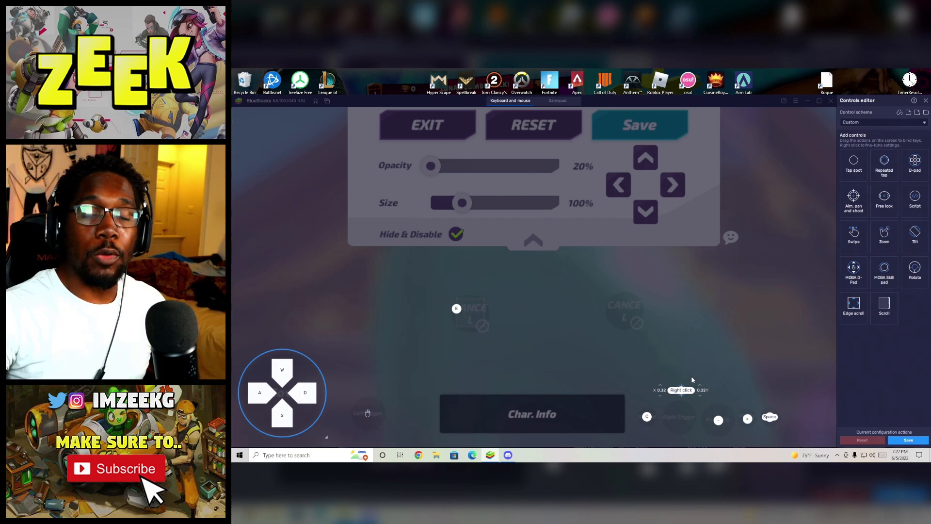
{"action": "mouse_move", "coordinate": [473, 435]}
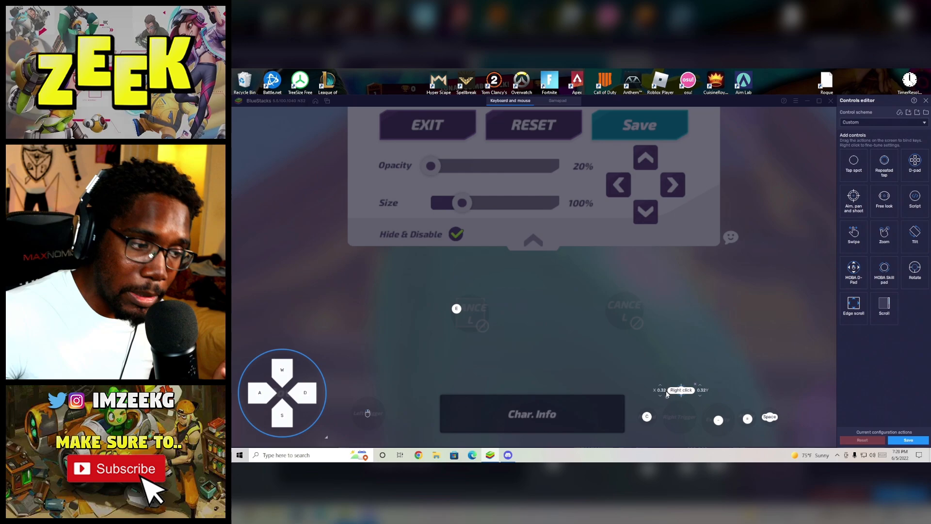
{"action": "mouse_move", "coordinate": [694, 381]}
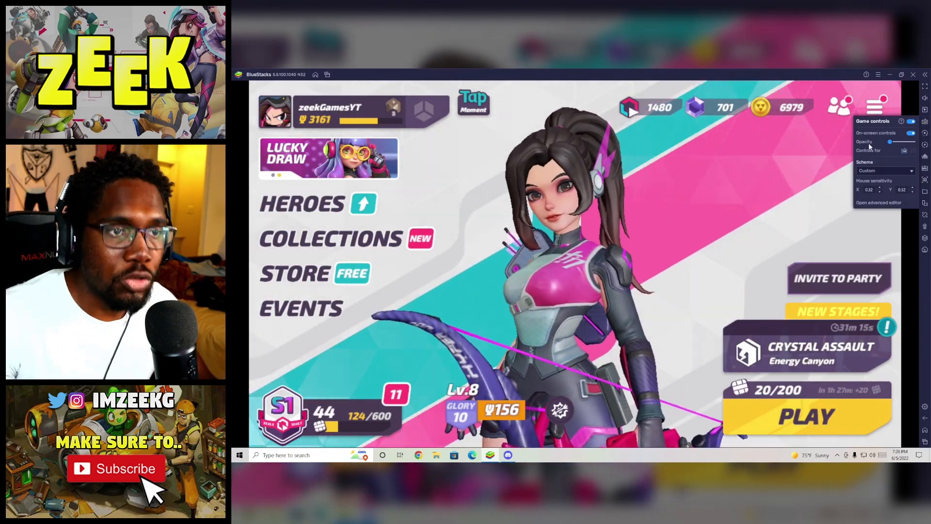
Bring up the Game controls panel from the BlueStacks side toolbar
{"action": "left_click", "coordinate": [911, 131]}
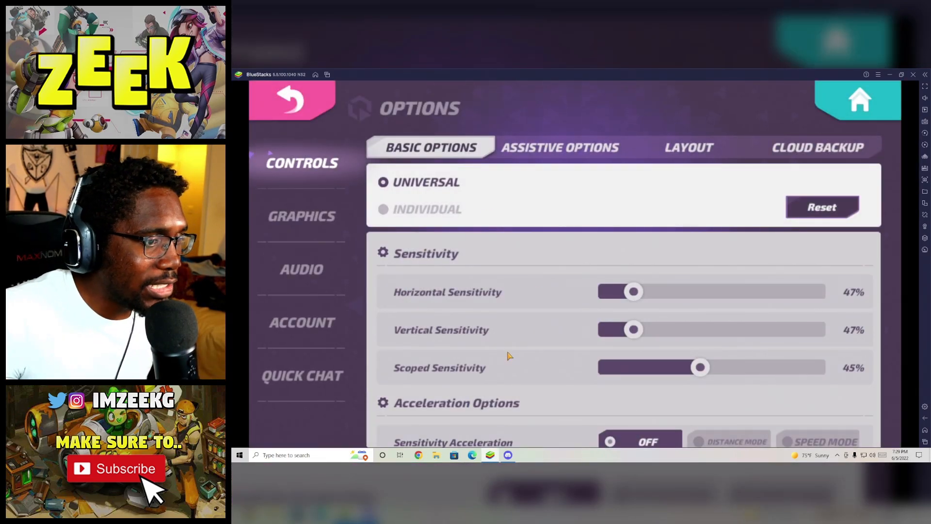
{"action": "scroll", "scroll_direction": "down", "scroll_amount": 3}
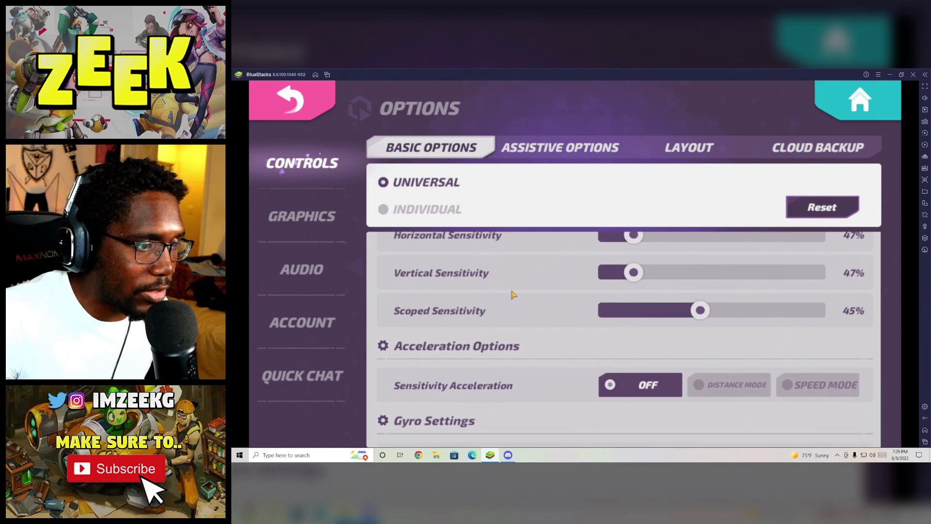
{"action": "scroll", "scroll_direction": "down", "scroll_amount": 3}
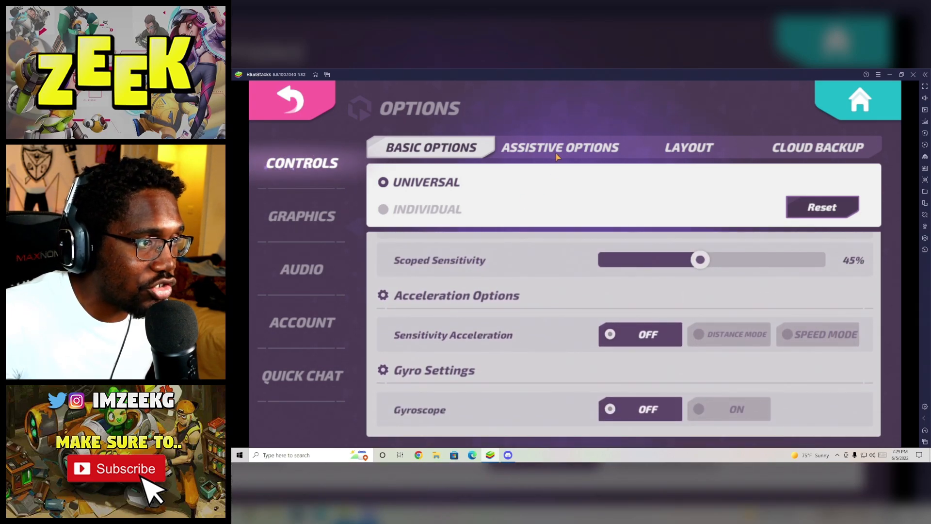
{"action": "left_click", "coordinate": [559, 147]}
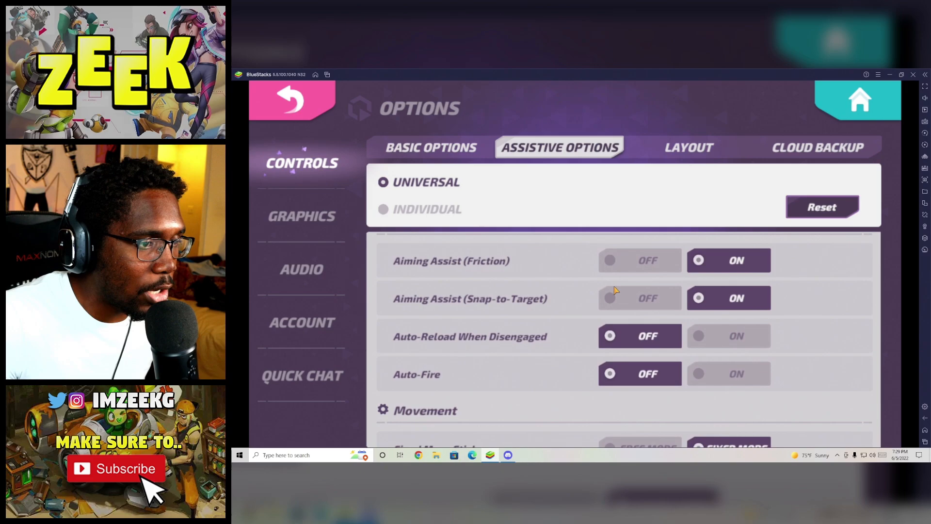
{"action": "scroll", "scroll_direction": "down", "scroll_amount": 3}
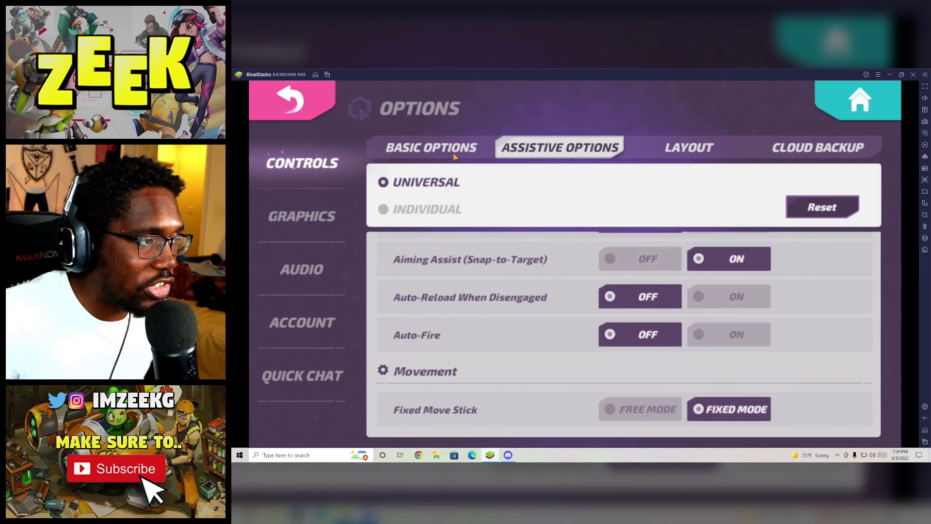
{"action": "left_click", "coordinate": [430, 148]}
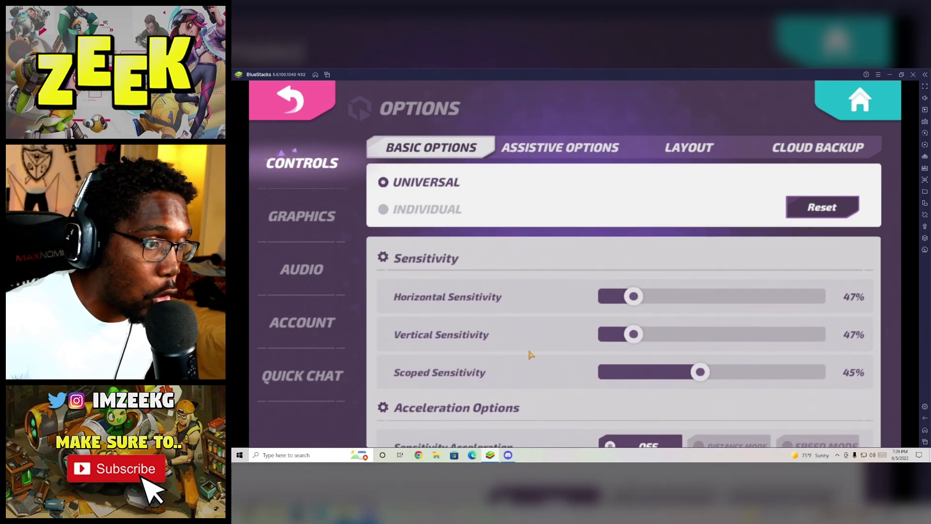